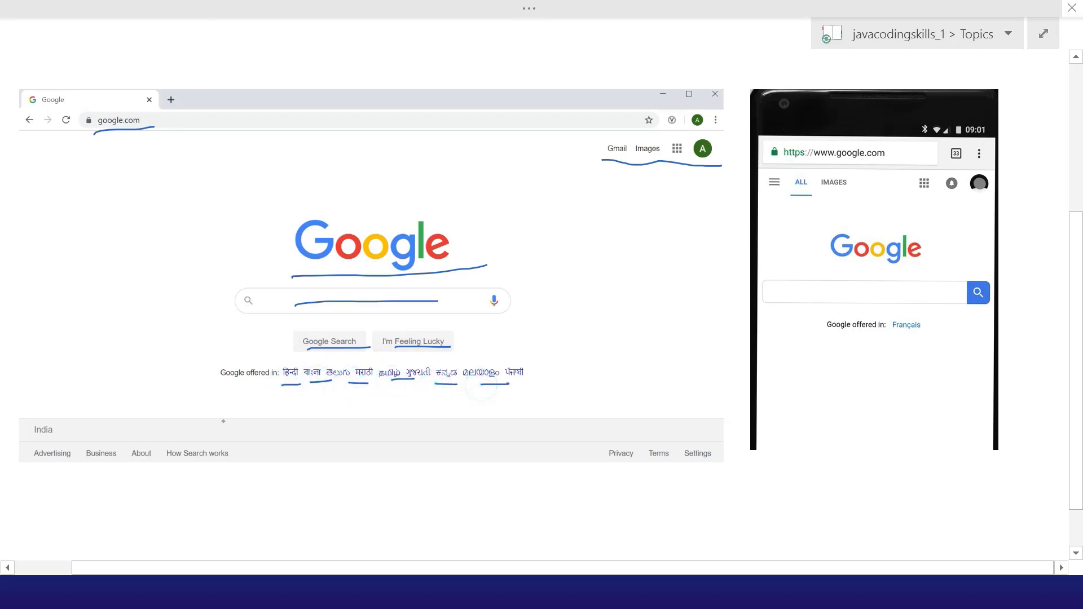
Circle the 'India' label and underline 'Advertising' in the Google screenshot footer with the pen
left_click(35, 464)
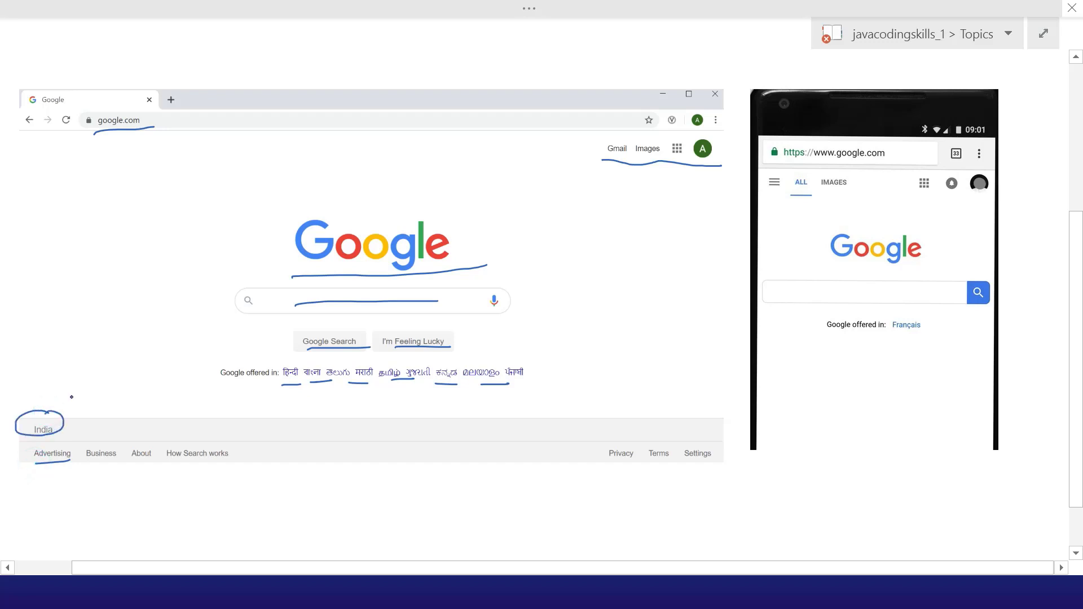
mouse_move(100, 468)
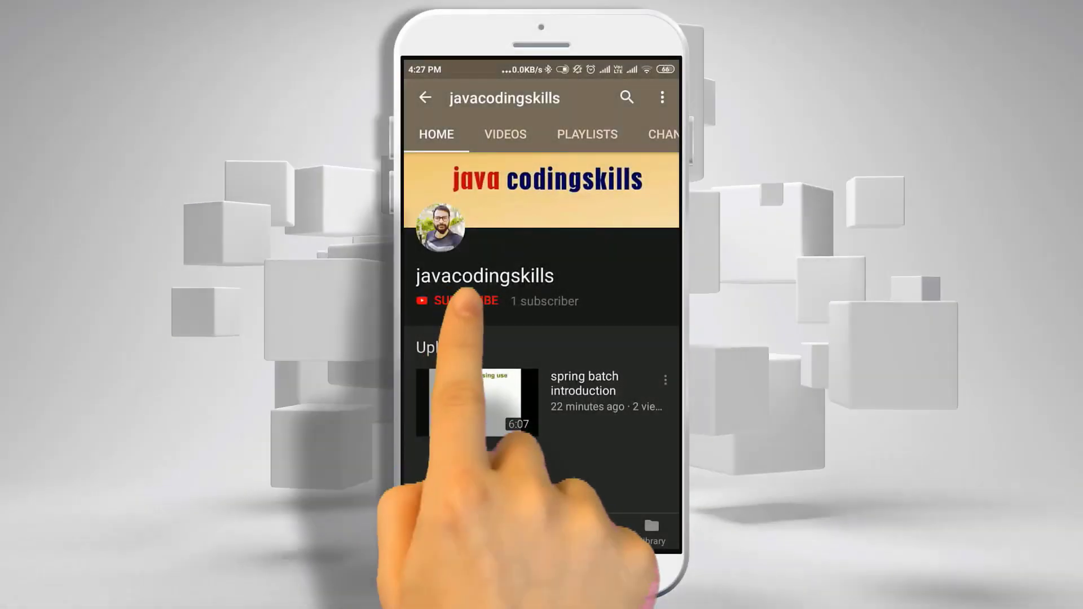
Subscribe to the javacodingskills channel and bring up its bell notification options
left_click(459, 300)
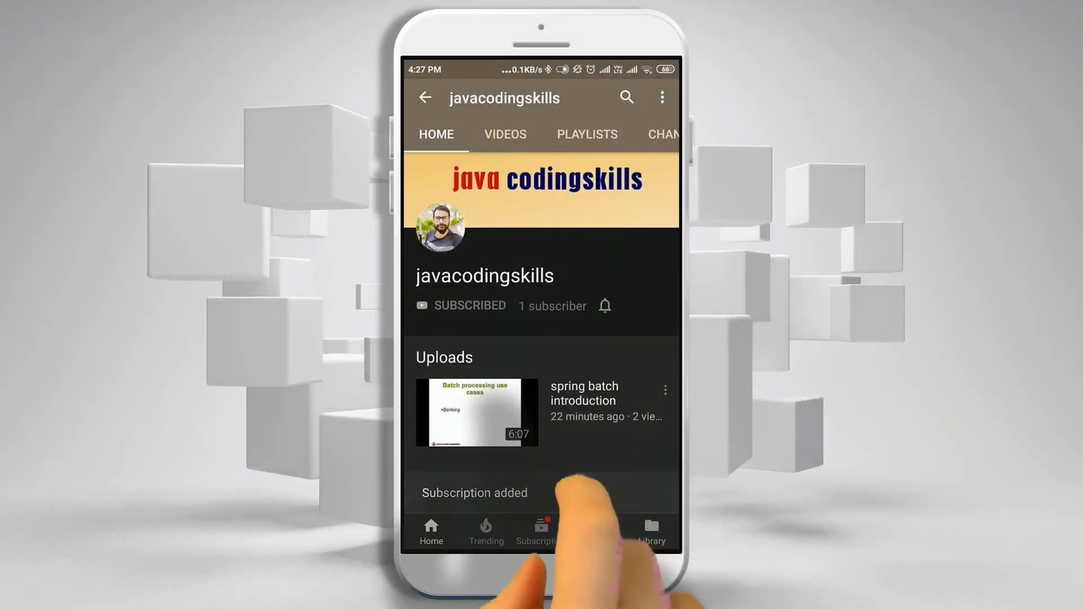
left_click(605, 306)
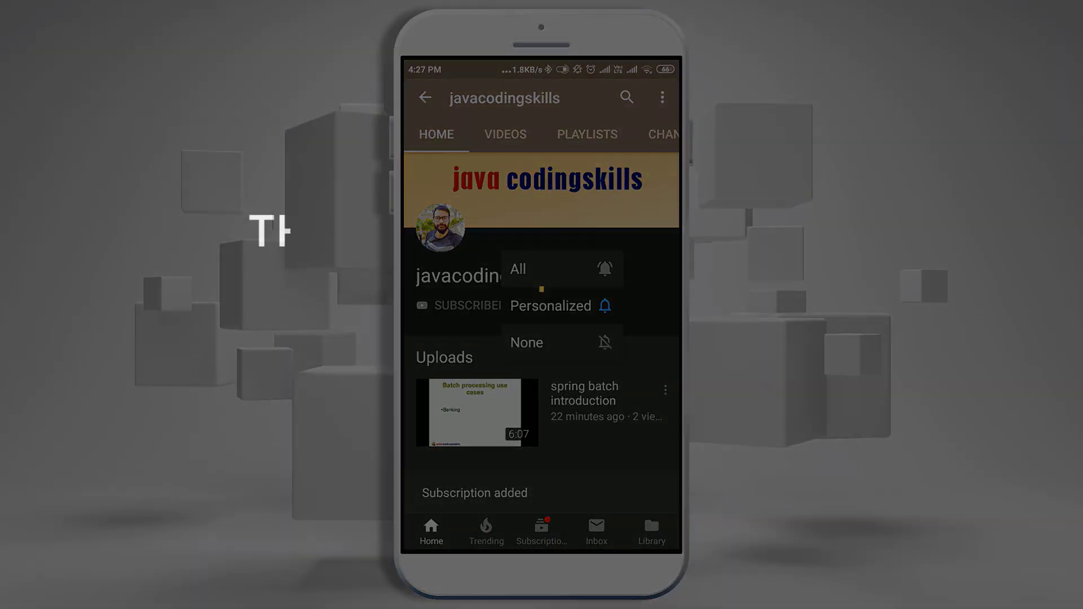